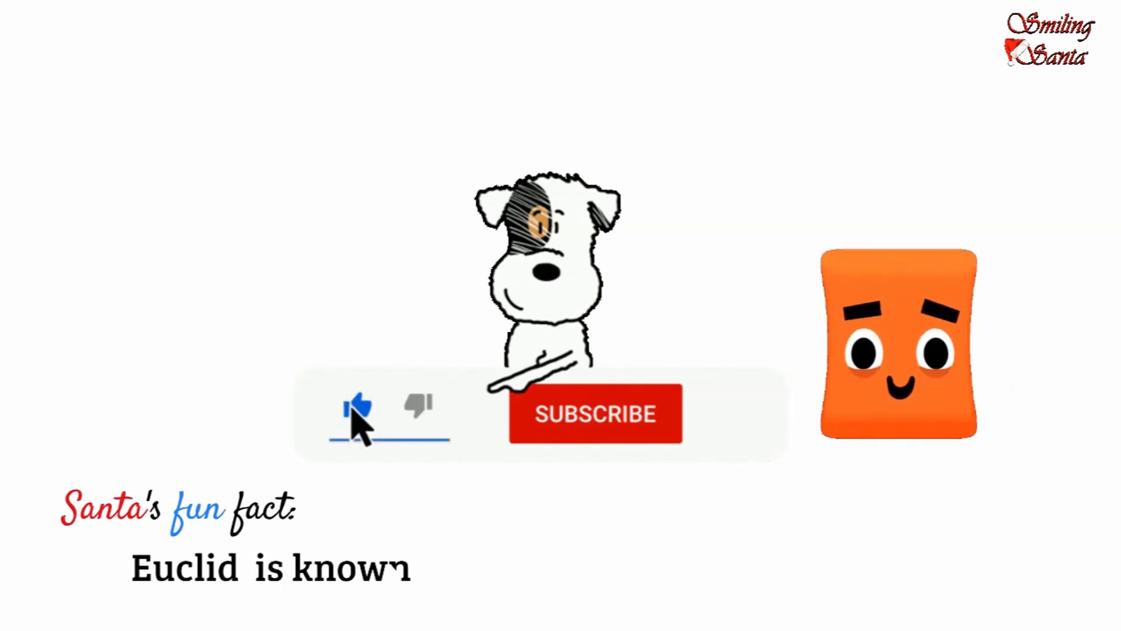
left_click(594, 413)
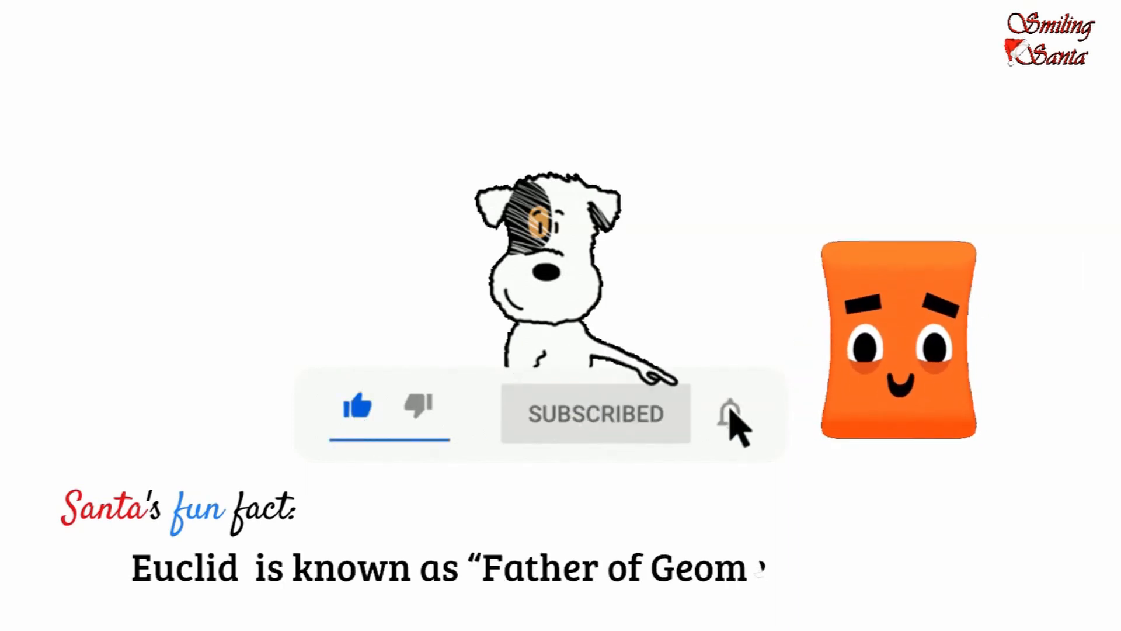